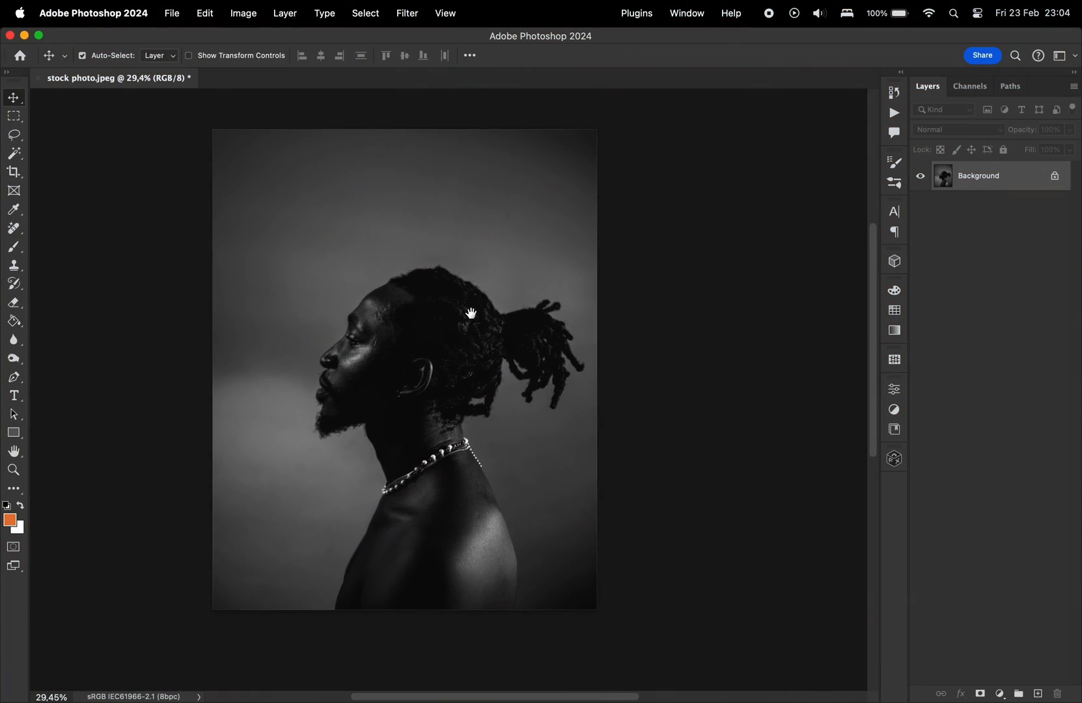
# Step: Crop the portrait to a 1:1 square and marquee-select the empty white strip on the right
pyautogui.click(242, 13)
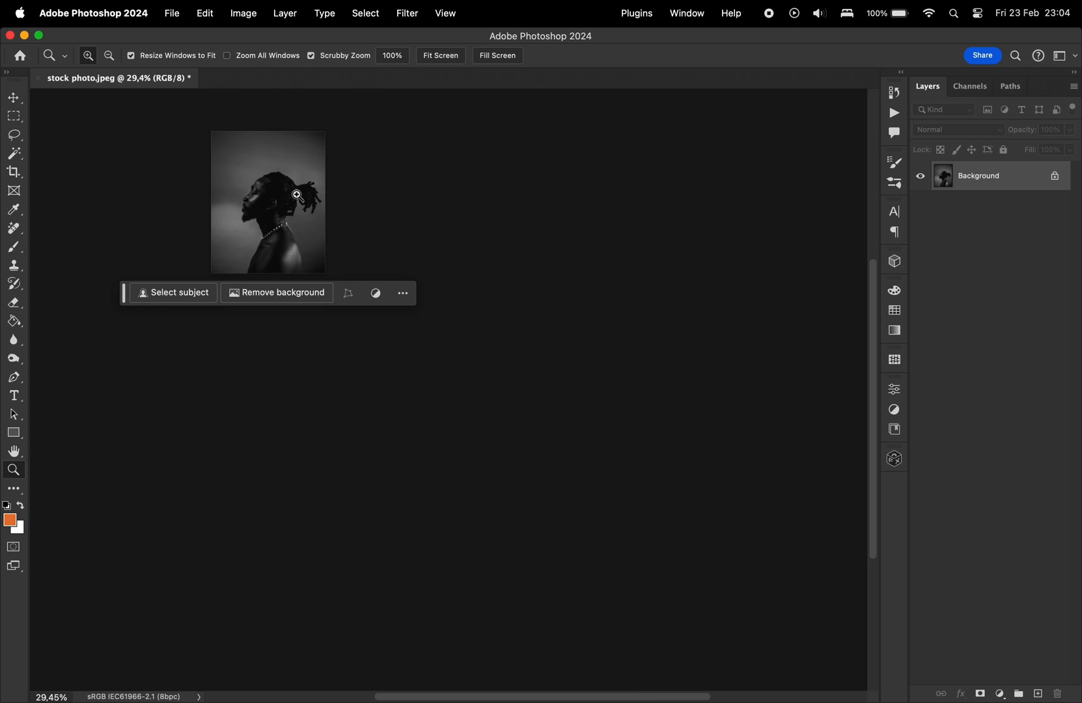
pyautogui.click(14, 171)
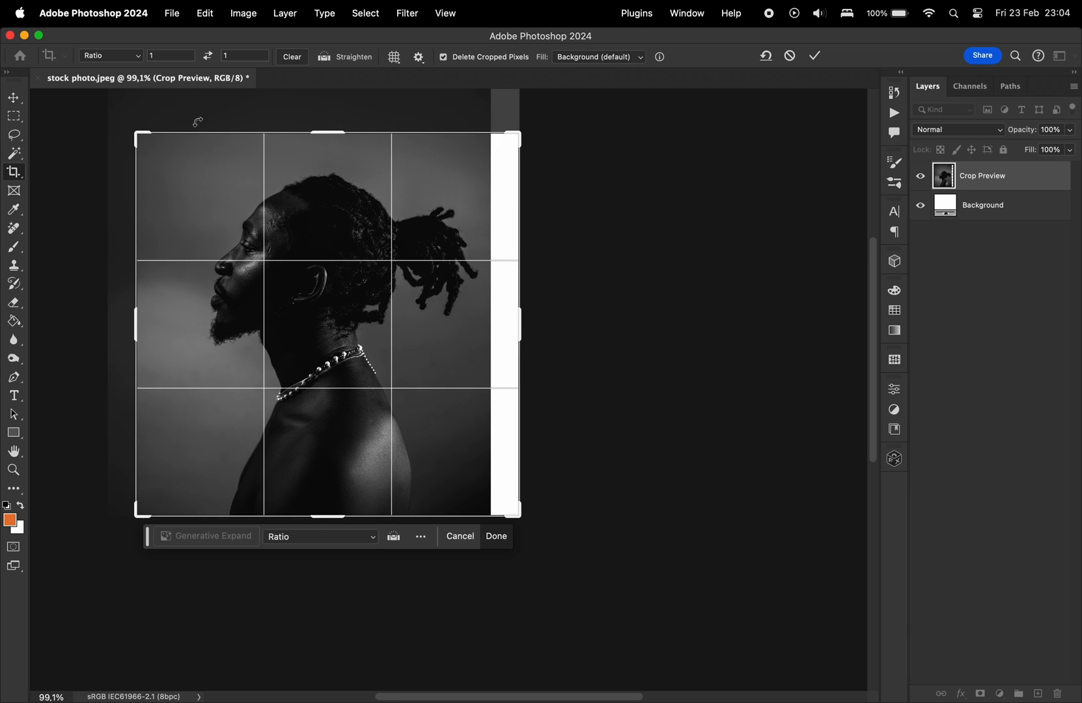
pyautogui.click(496, 536)
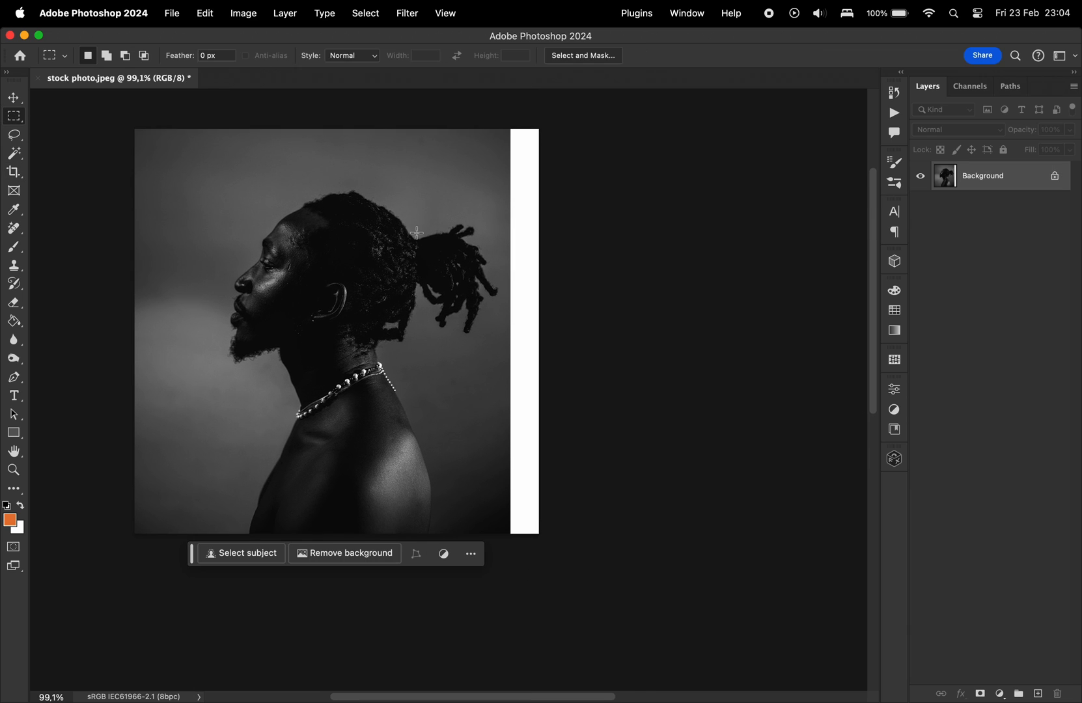
# Step: Fill the selected white strip with Content-Aware fill so it matches the backdrop
pyautogui.rightClick(524, 331)
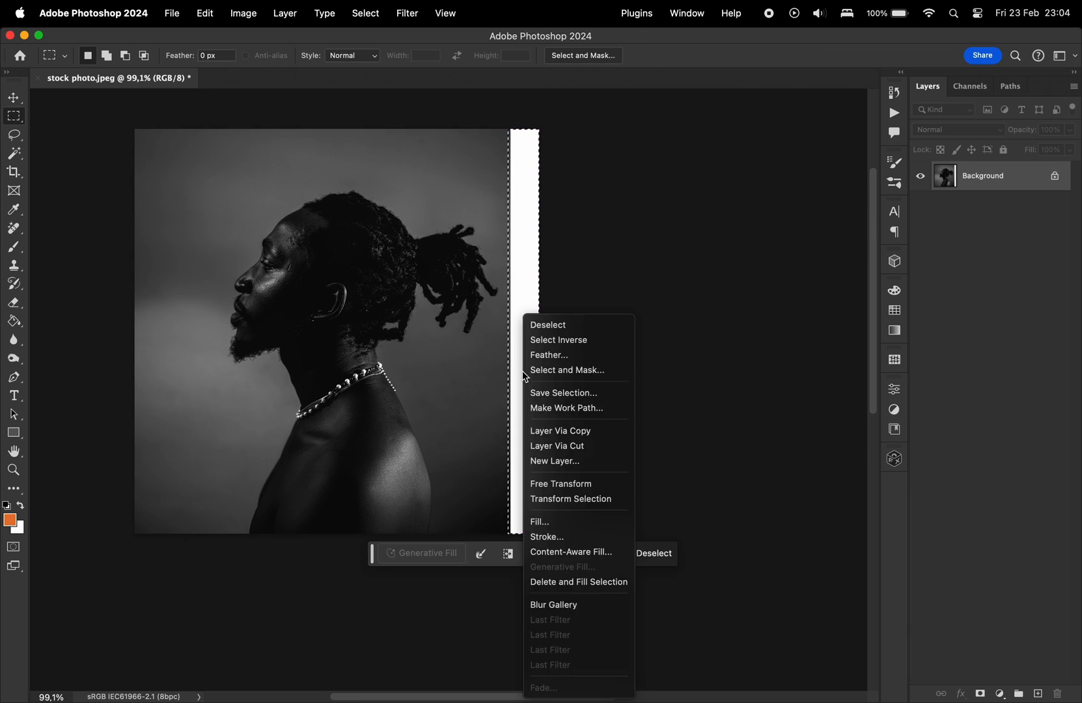
pyautogui.click(539, 521)
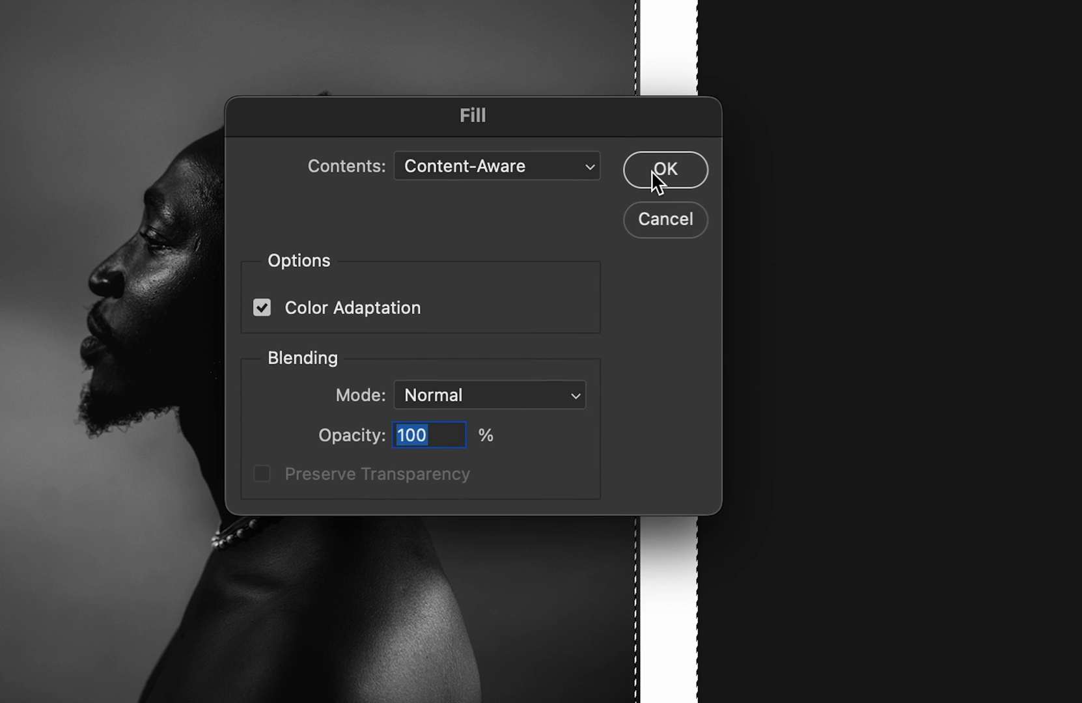
pyautogui.click(664, 169)
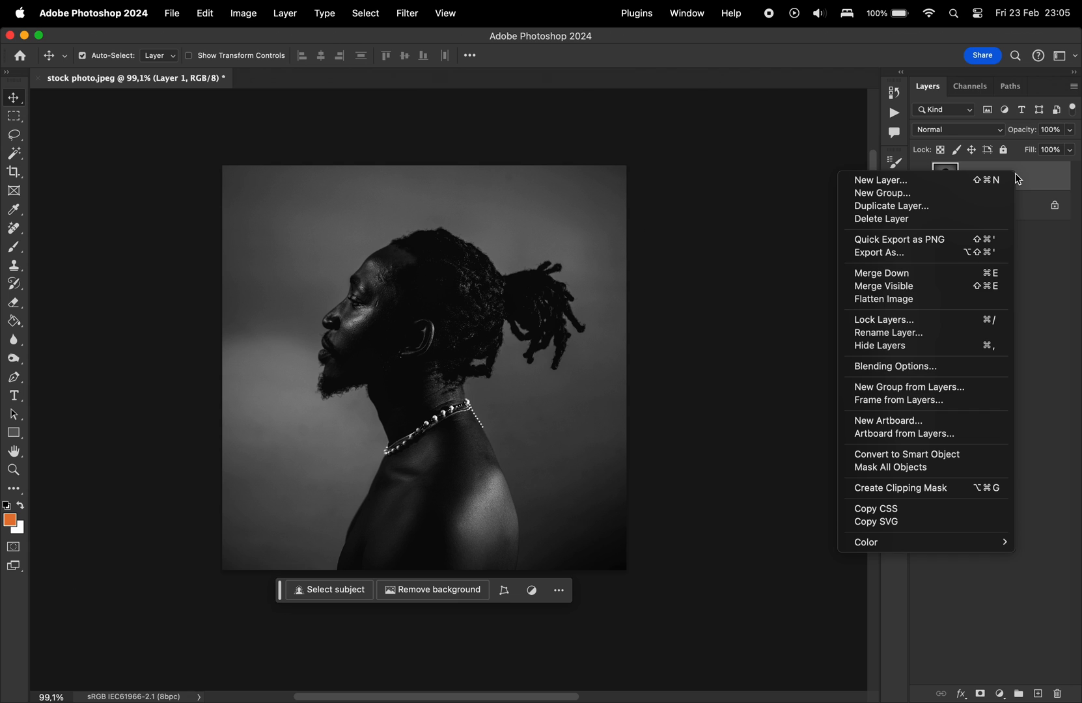
pyautogui.moveTo(930, 454)
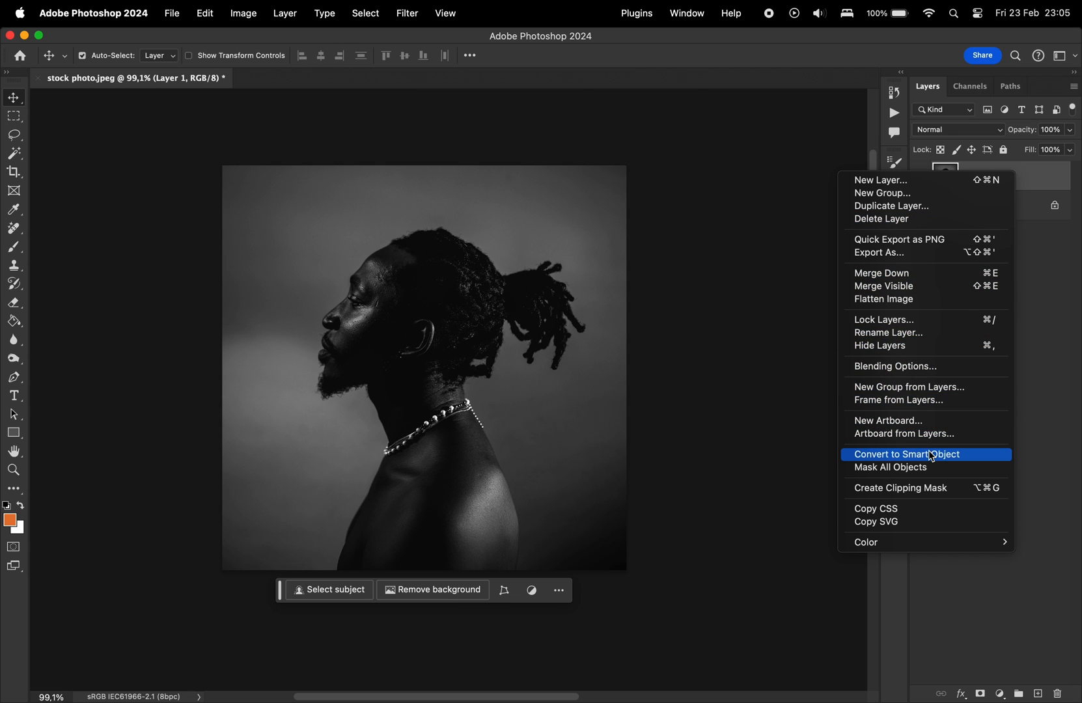
# Step: Convert the portrait layer to a smart object and enter the Path Blur gallery
pyautogui.click(408, 13)
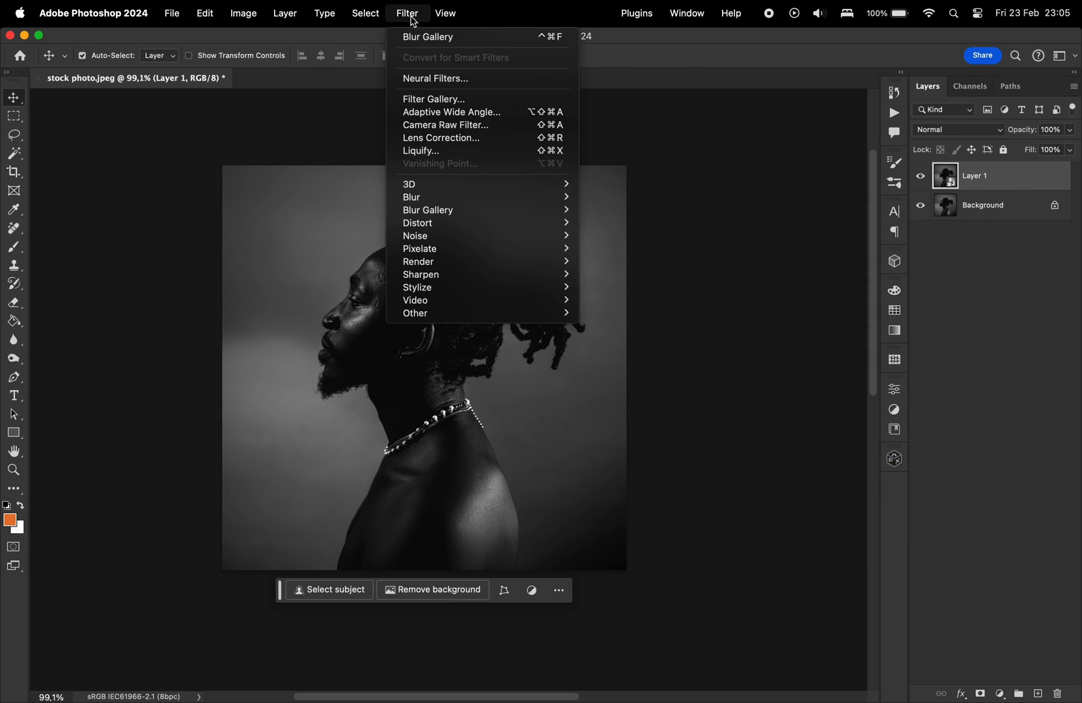
pyautogui.moveTo(428, 210)
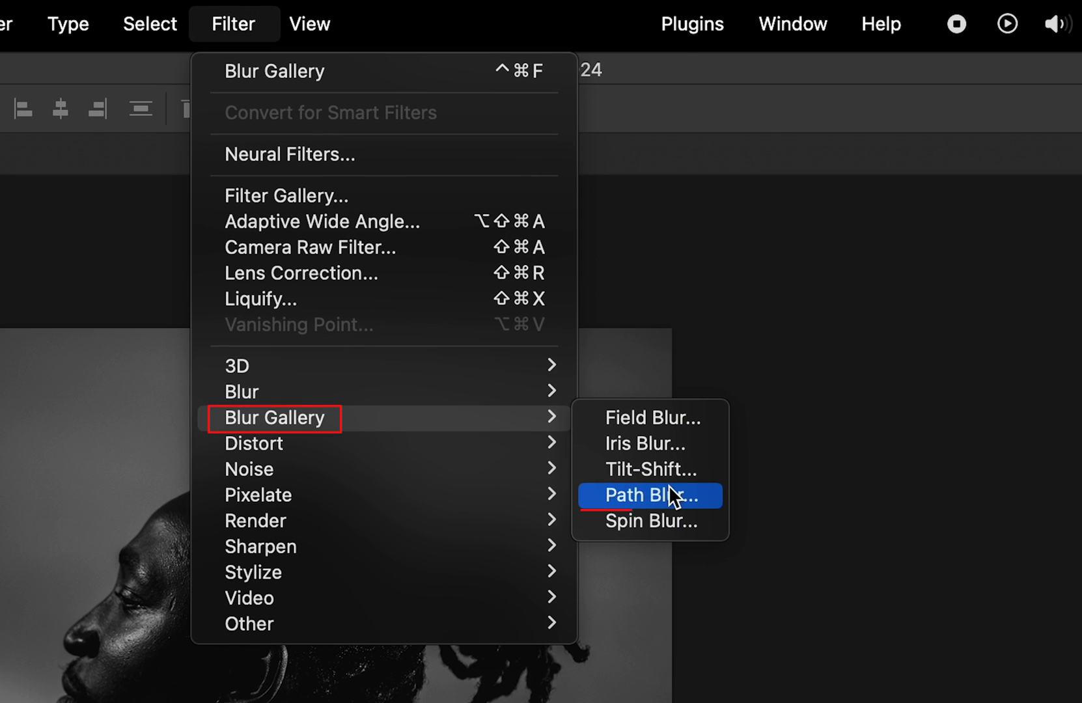
pyautogui.click(643, 495)
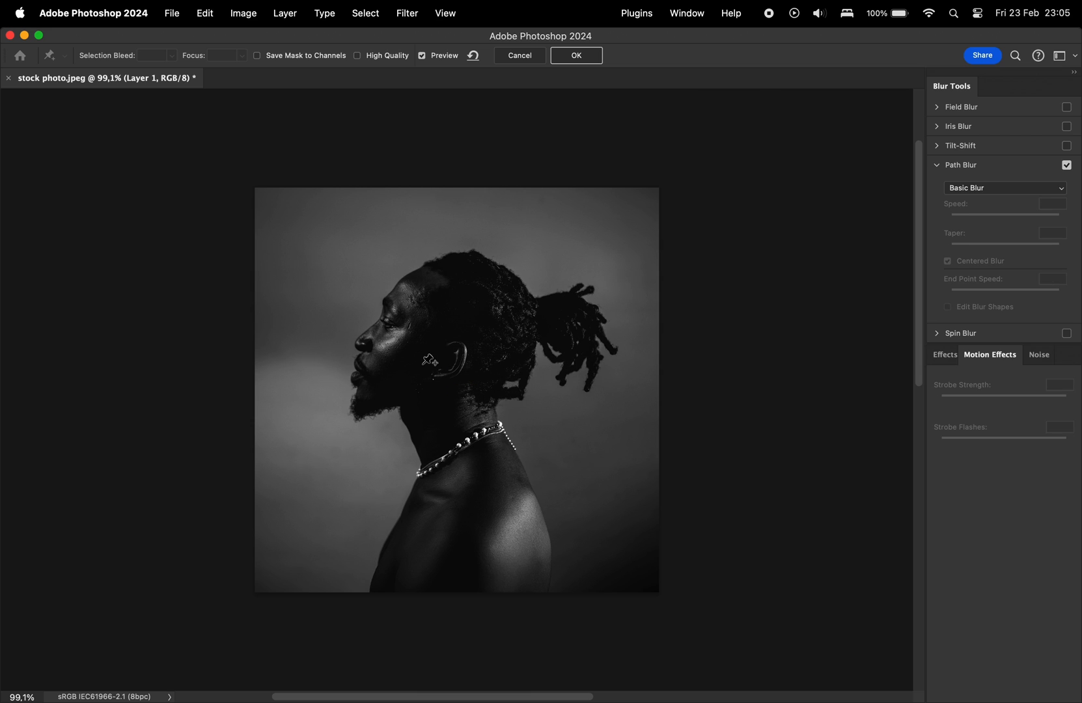
pyautogui.moveTo(586, 323)
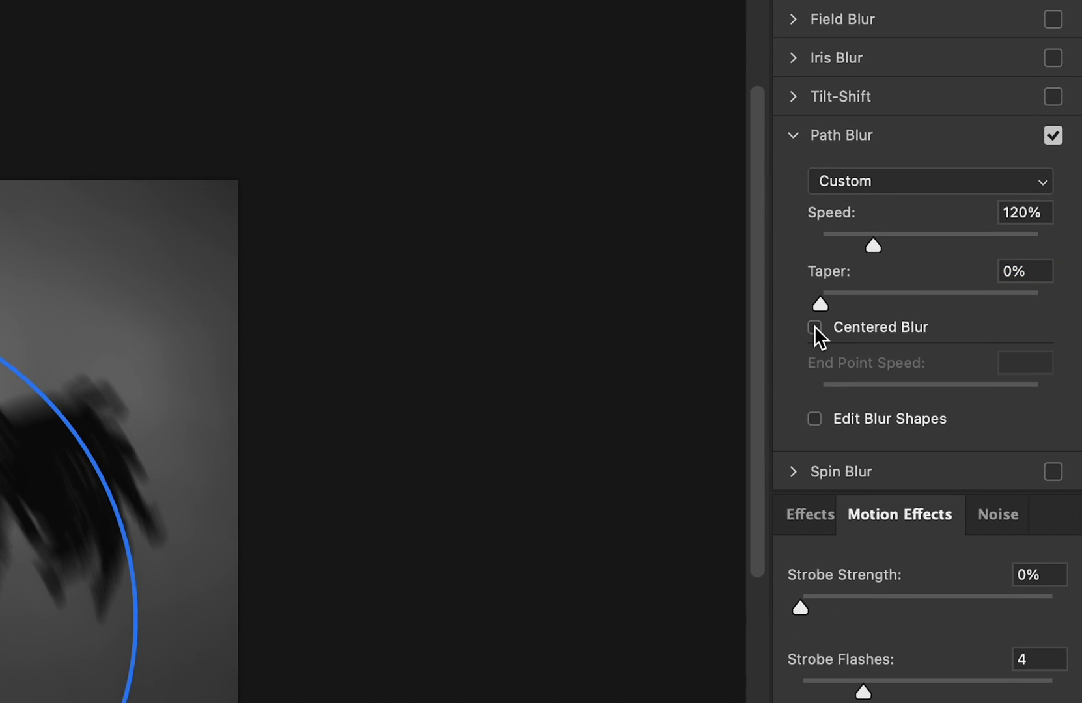
# Step: Apply a curved Centered path blur at 120% speed, 0% taper, with Grain 25 noise
pyautogui.click(814, 327)
pyautogui.write('25')
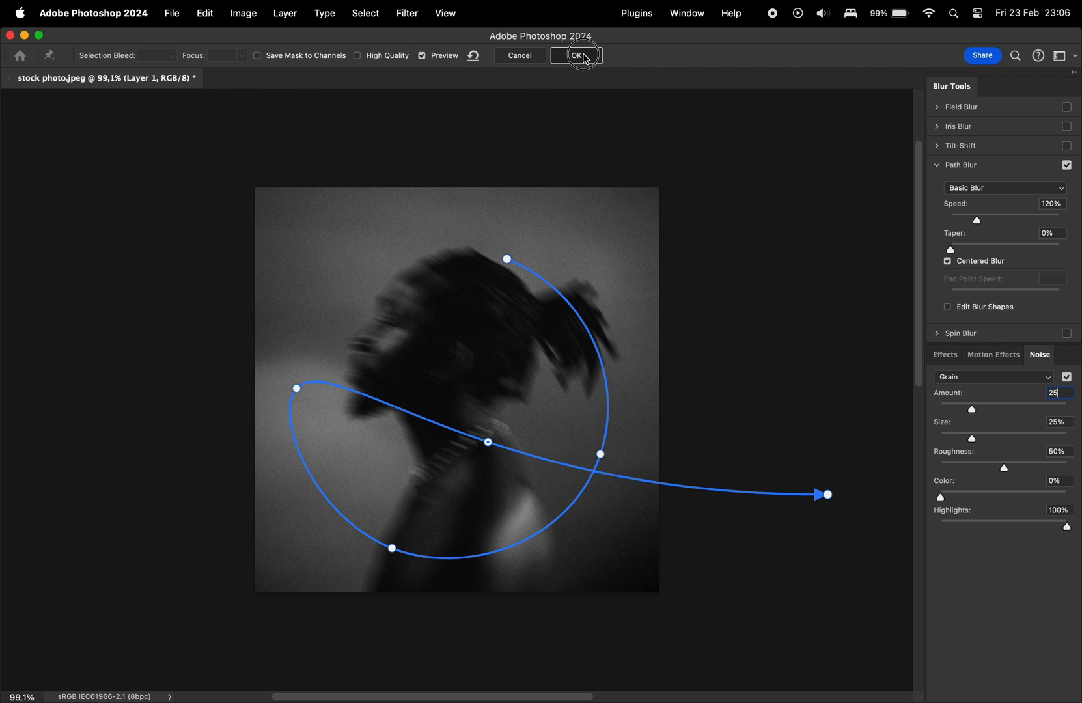
pyautogui.click(578, 55)
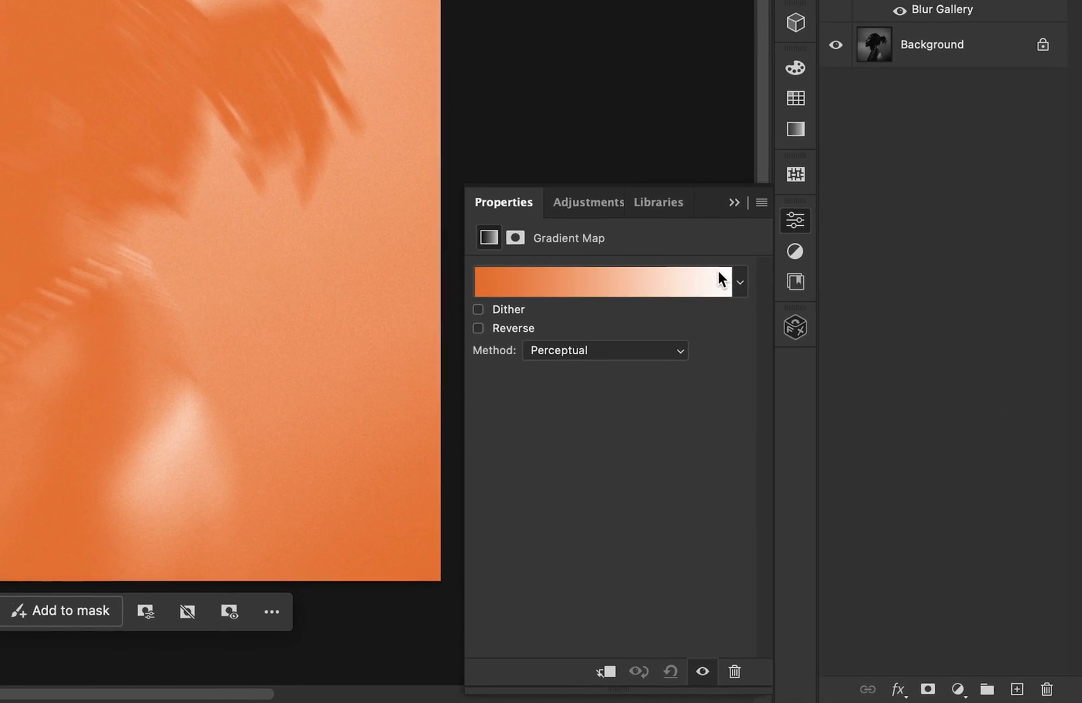
# Step: Switch the Gradient Map to the RB Gradient Map 141 red-black preset
pyautogui.click(738, 281)
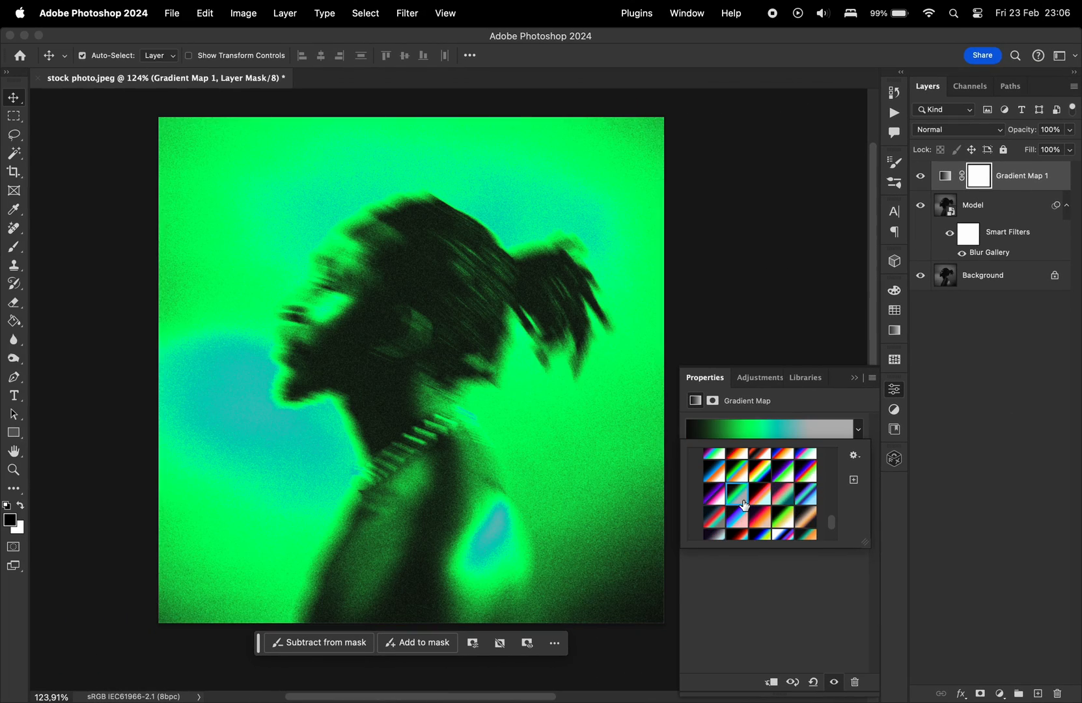
pyautogui.click(732, 499)
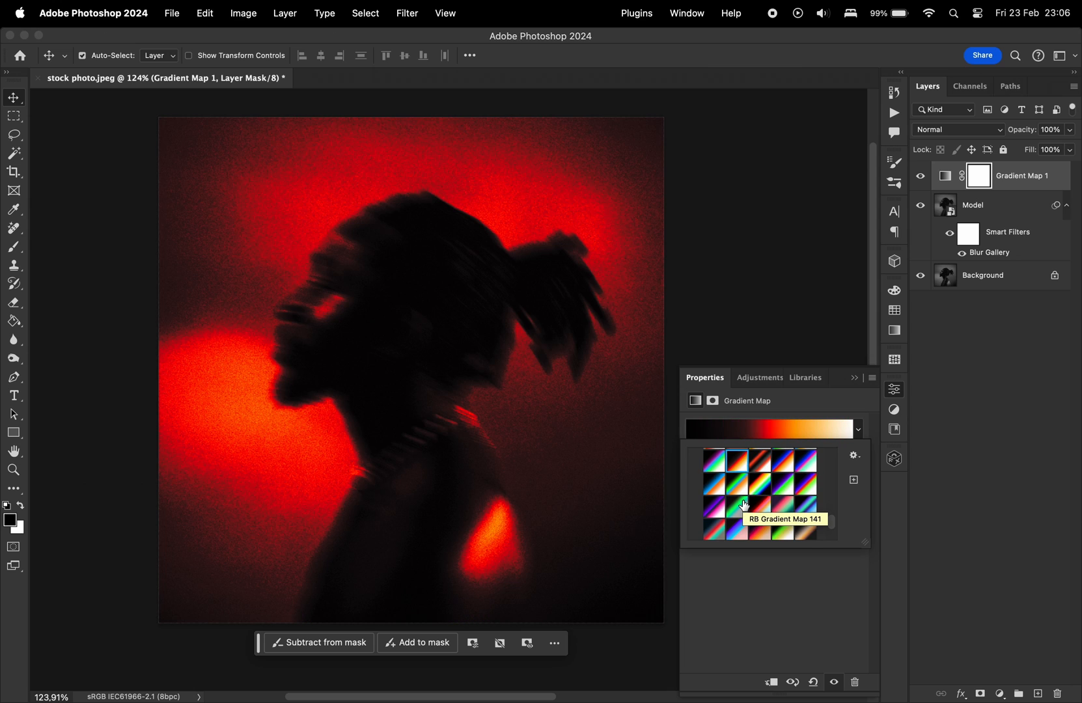
pyautogui.moveTo(895, 386)
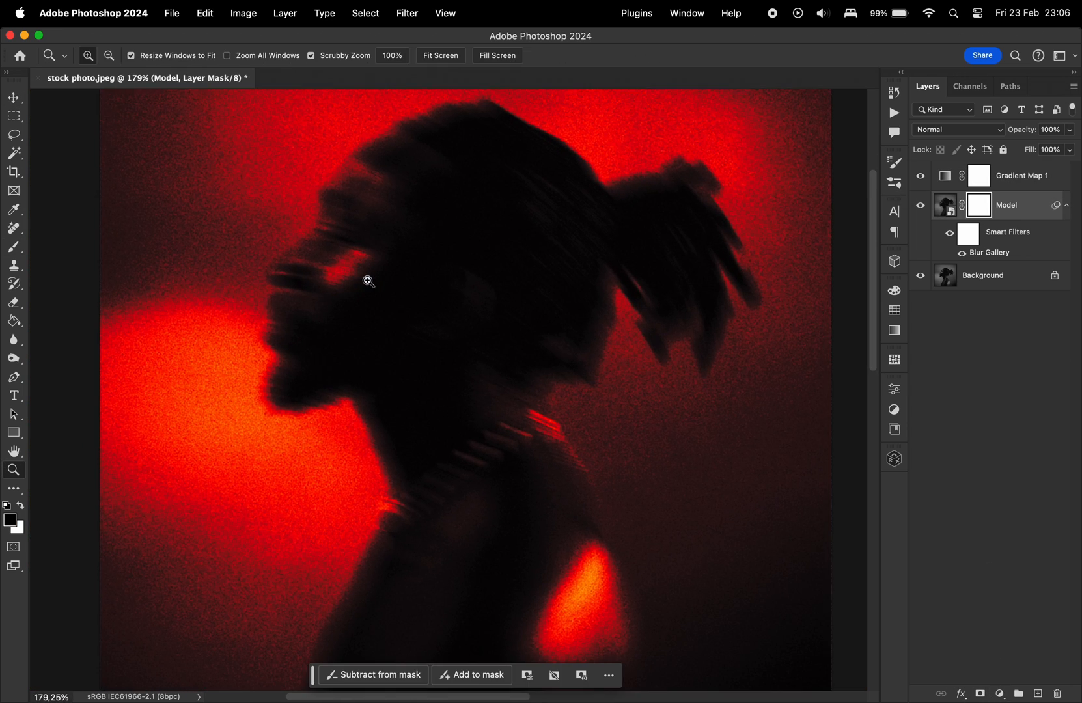
# Step: Paint the Model layer mask so the face shows sharp while hair and shoulders stay blurred
pyautogui.click(15, 247)
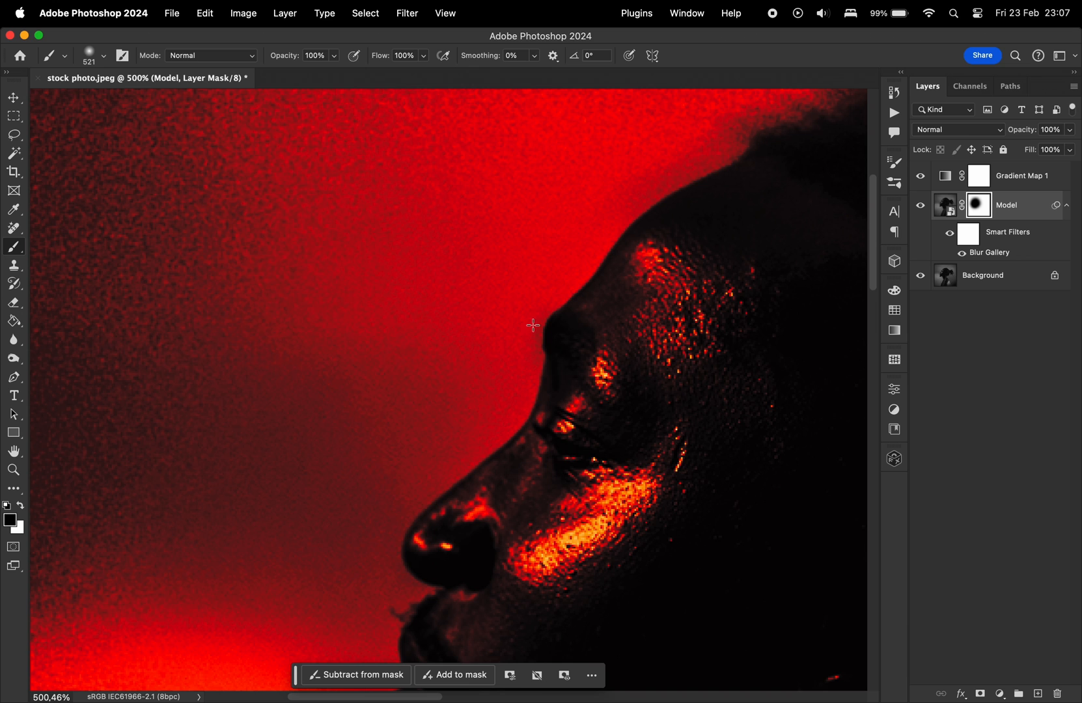
pyautogui.click(14, 471)
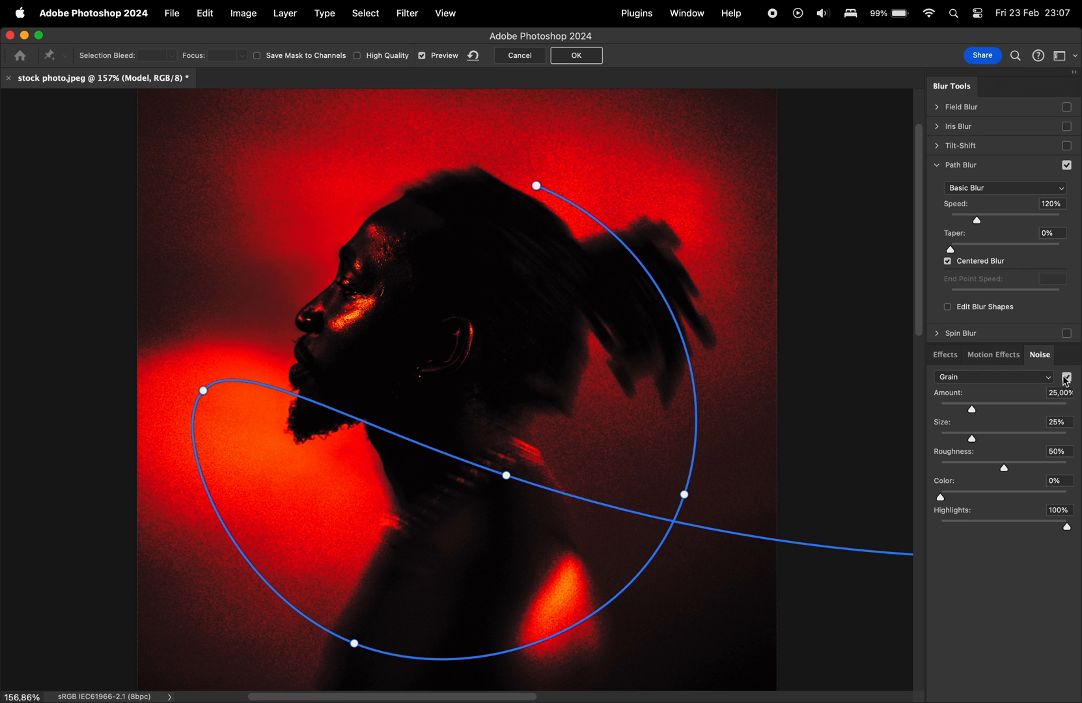
pyautogui.click(576, 54)
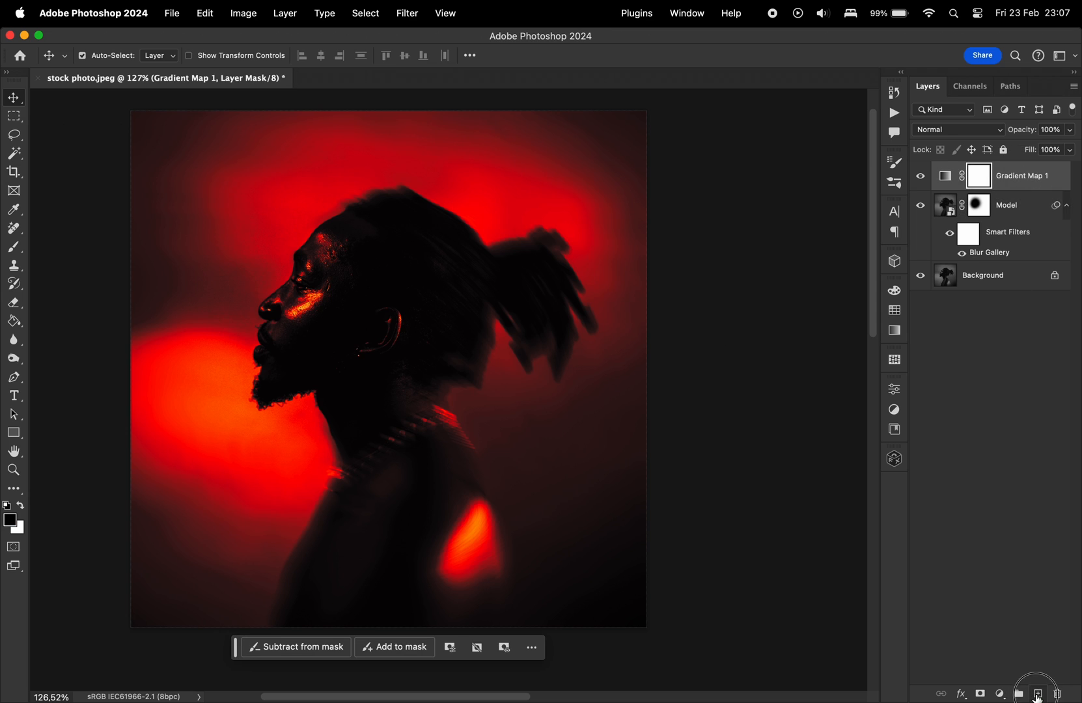
# Step: Fill the new whole-canvas layer with flat 50% Gray instead of content-aware
pyautogui.rightClick(552, 439)
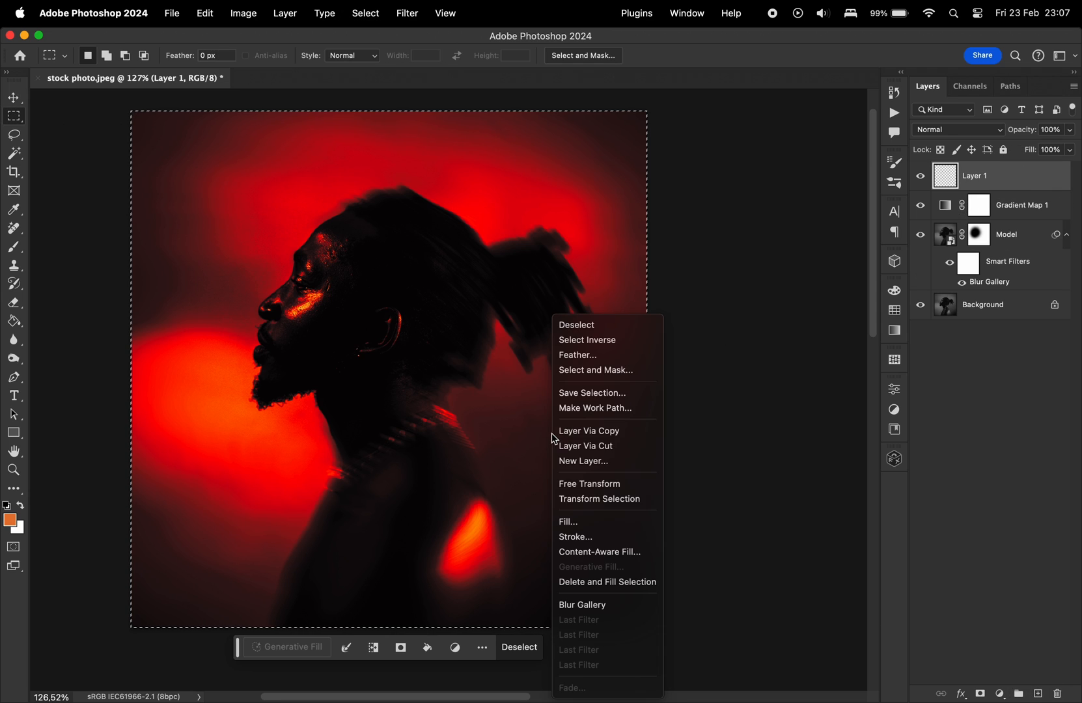
pyautogui.click(568, 521)
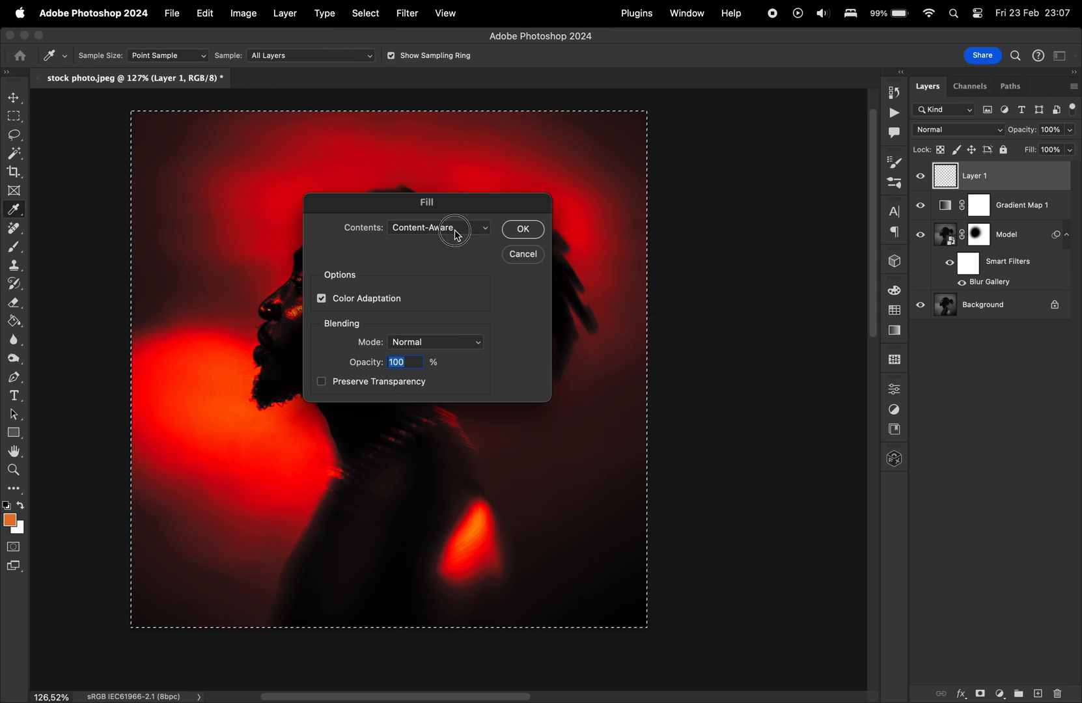
pyautogui.click(522, 229)
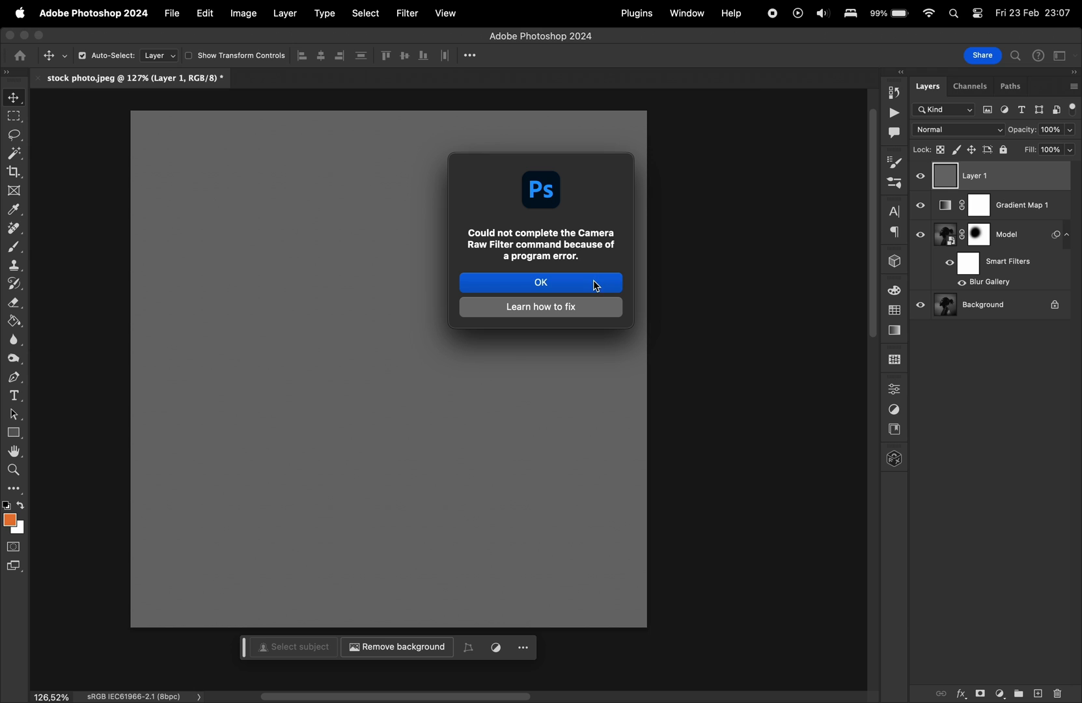
pyautogui.click(541, 282)
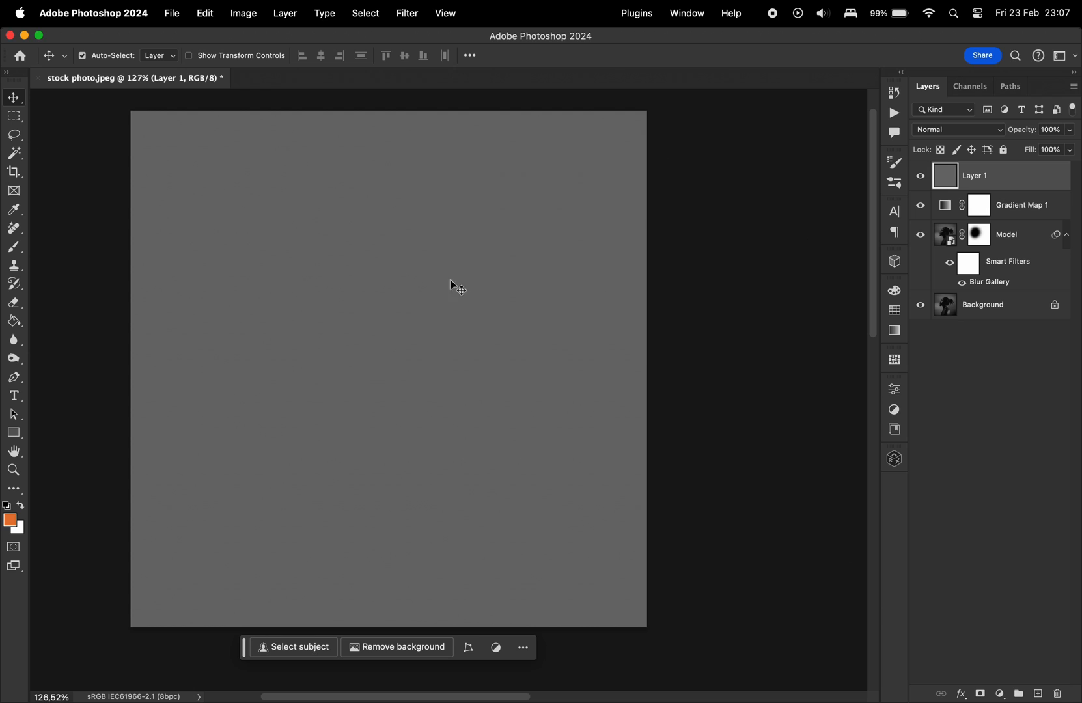
# Step: Apply the Add Noise filter to the grey layer to create grain
pyautogui.click(407, 13)
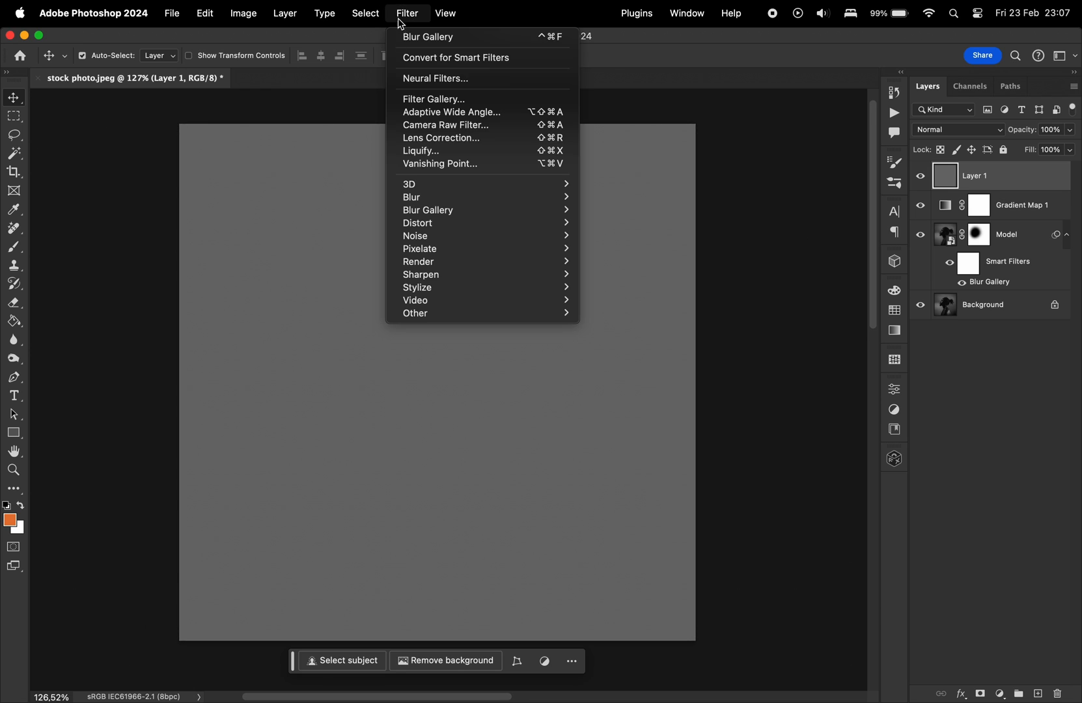
pyautogui.moveTo(445, 125)
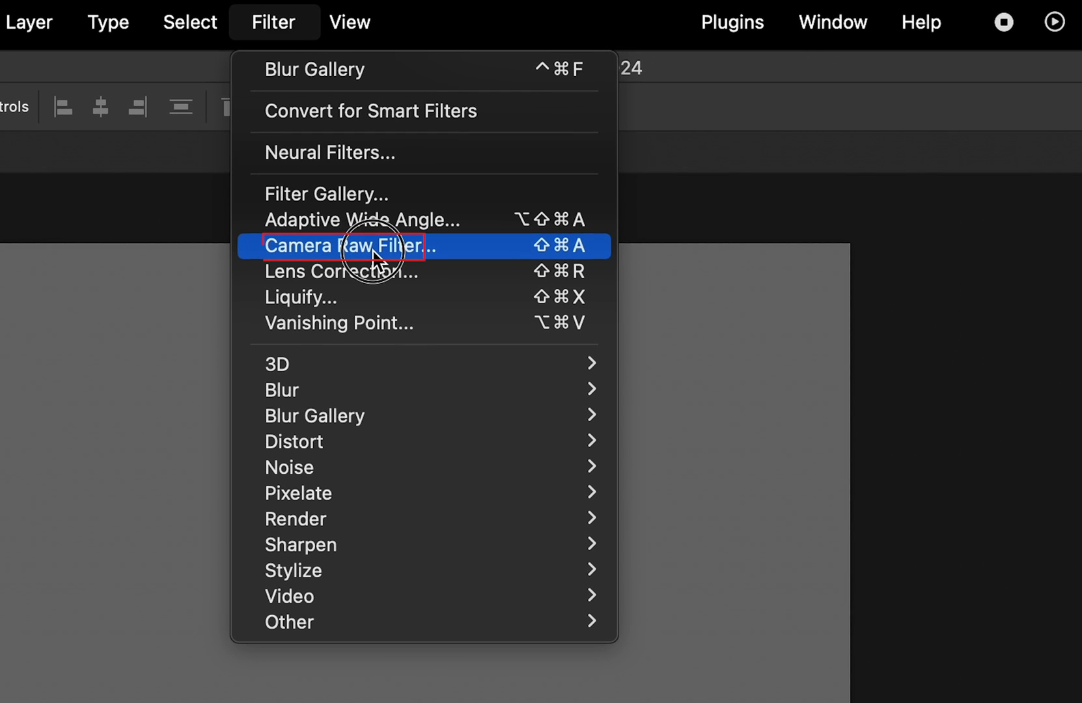
pyautogui.click(343, 246)
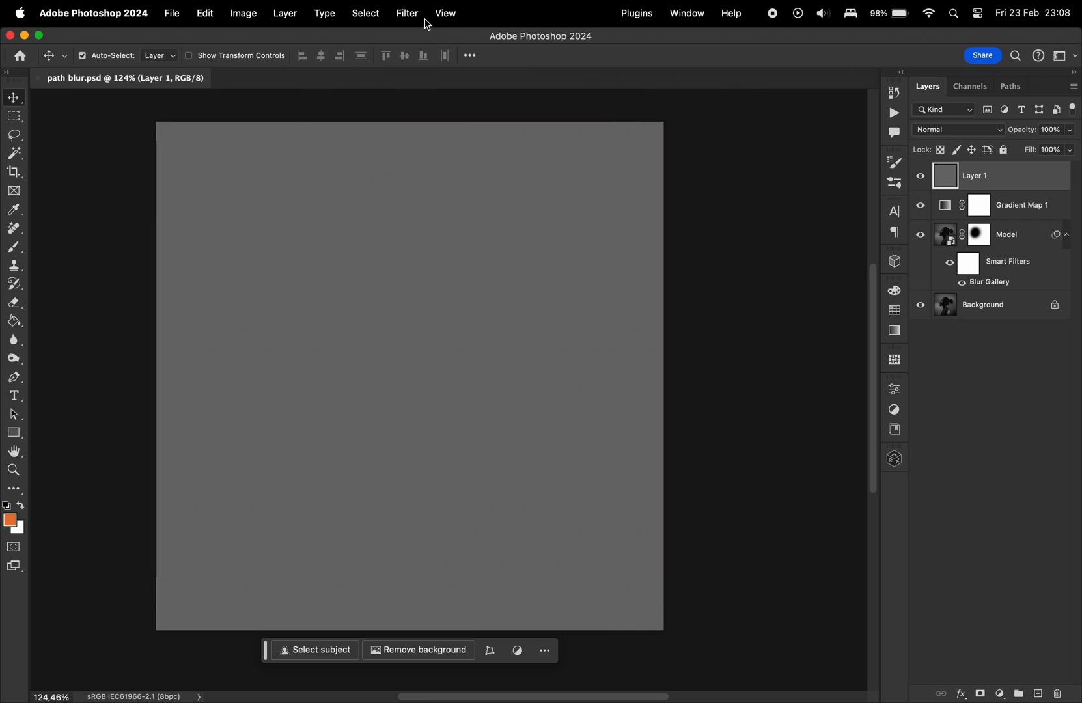
pyautogui.click(406, 13)
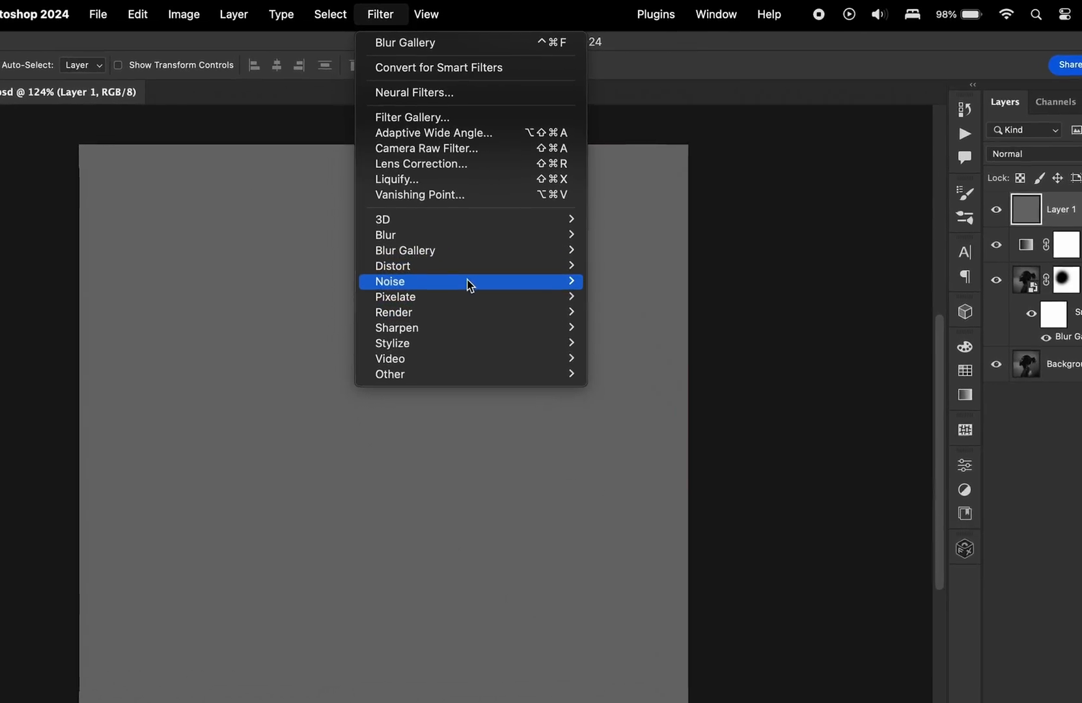
pyautogui.click(469, 282)
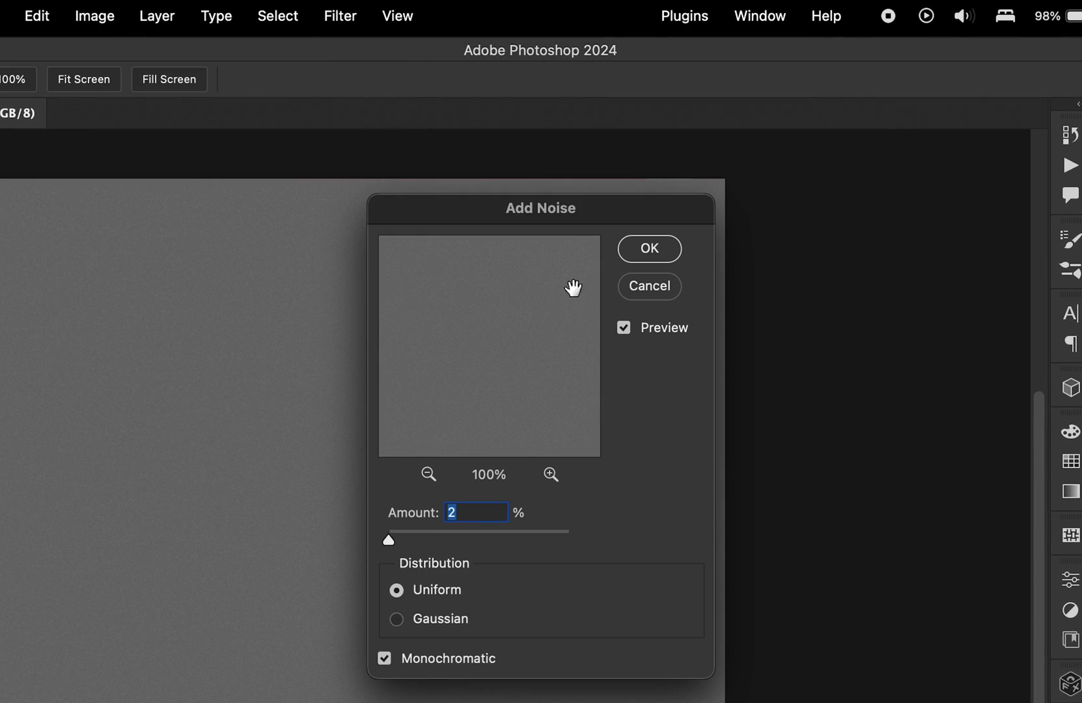
pyautogui.click(647, 249)
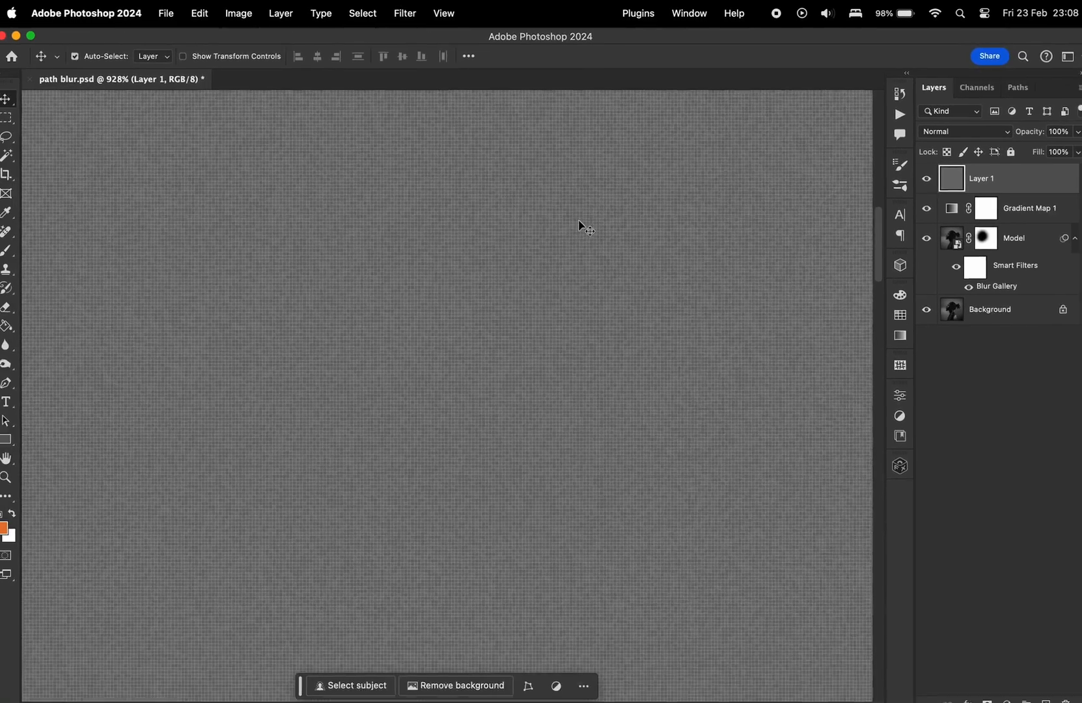
# Step: Blend the grain layer over the portrait using Linear Light
pyautogui.click(956, 131)
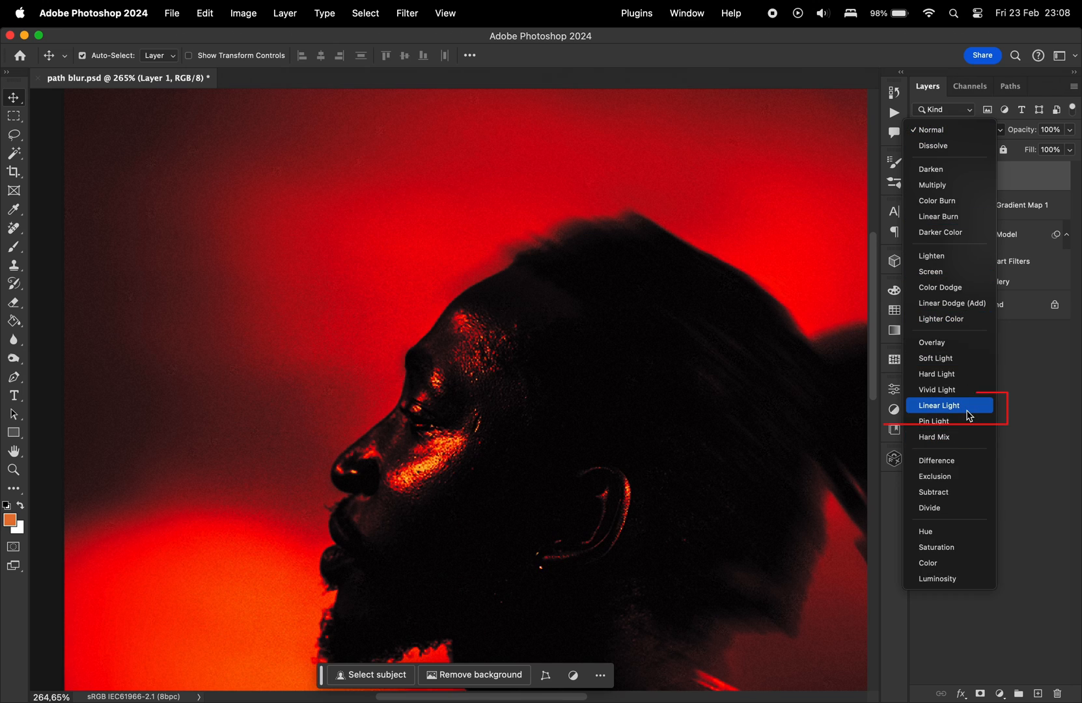
pyautogui.click(939, 405)
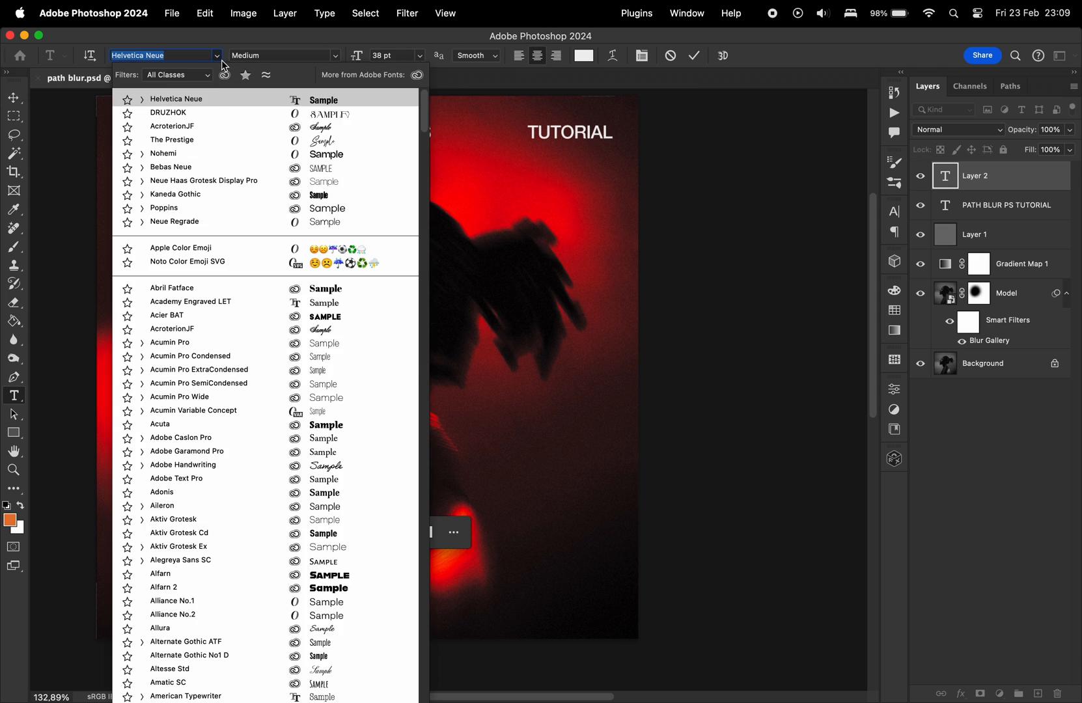
# Step: Add 'PATH BLUR PS TUTORIAL' in Helvetica Neue at top and 'EVASIVE' in DRUZHOK 240 pt at bottom
pyautogui.click(170, 112)
pyautogui.write('eVasivE')
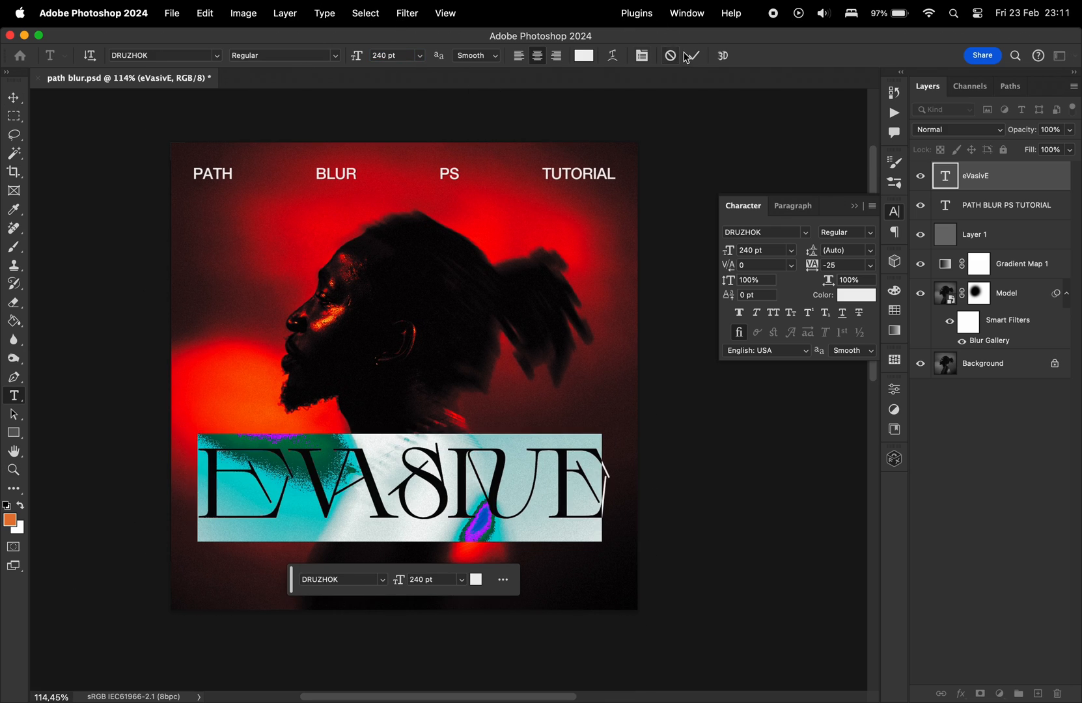
pyautogui.click(1006, 205)
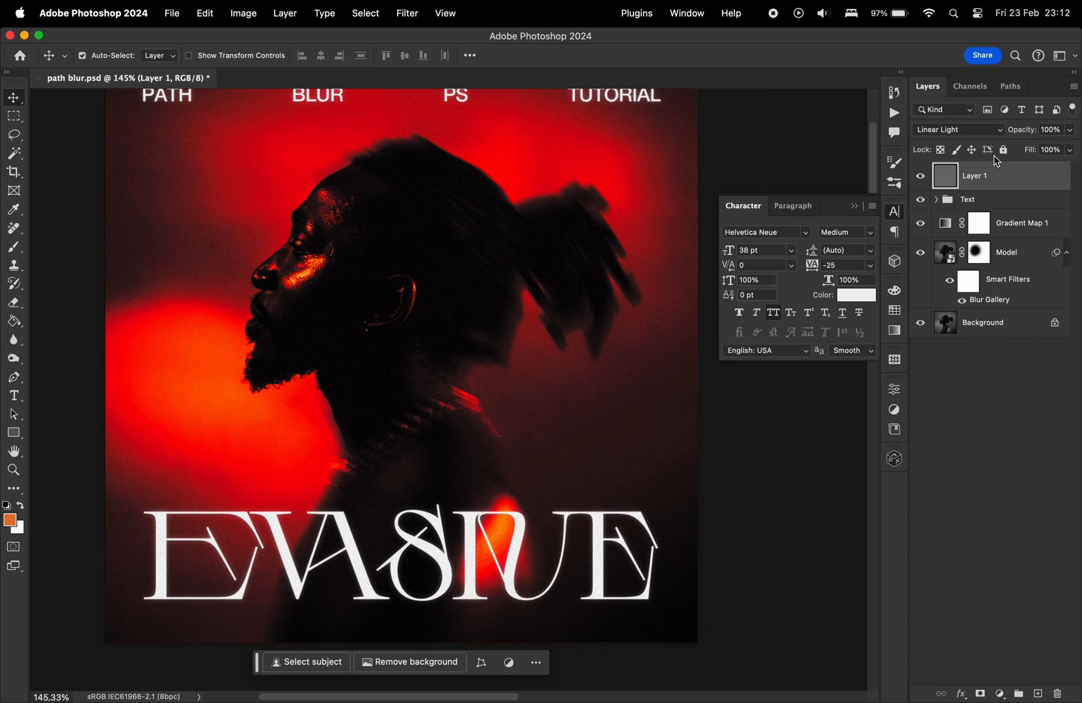
# Step: Lock the grain layer, then reapply the Path Blur at 200% speed with Blur Gallery grain at zero
pyautogui.click(13, 470)
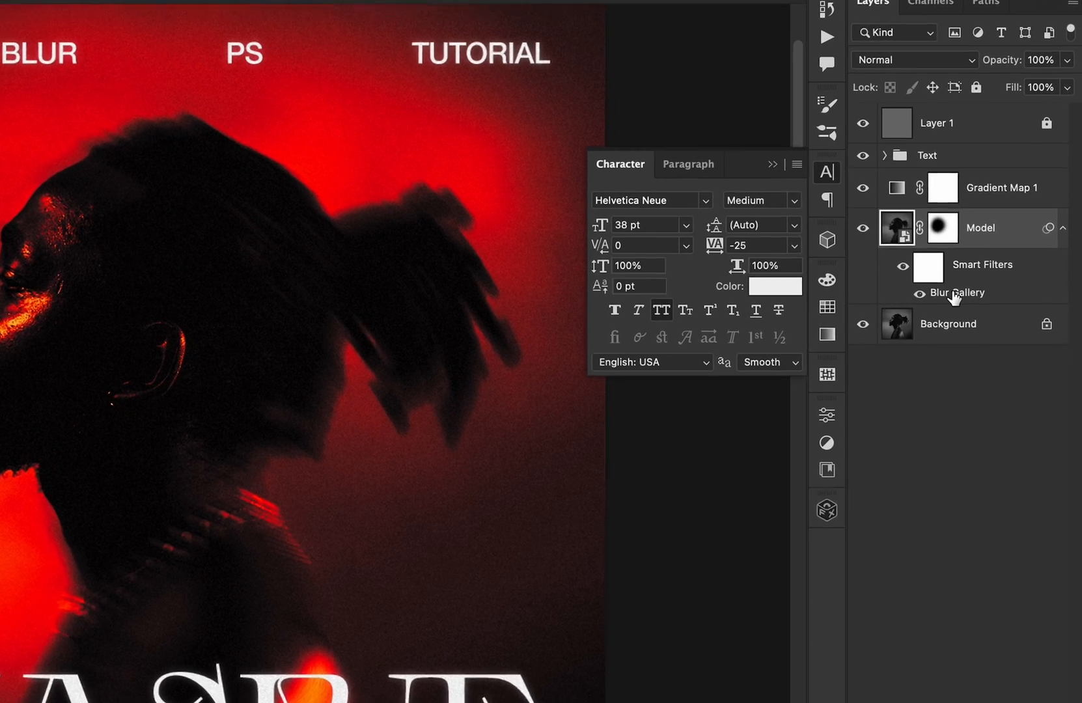
pyautogui.doubleClick(956, 293)
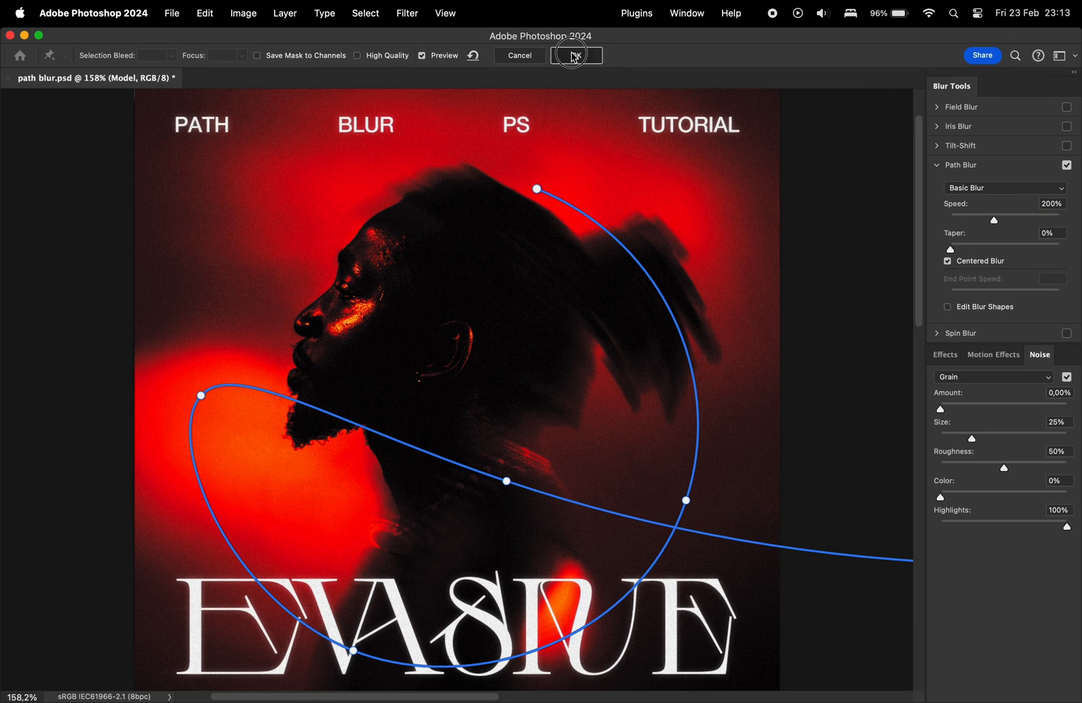
pyautogui.click(574, 55)
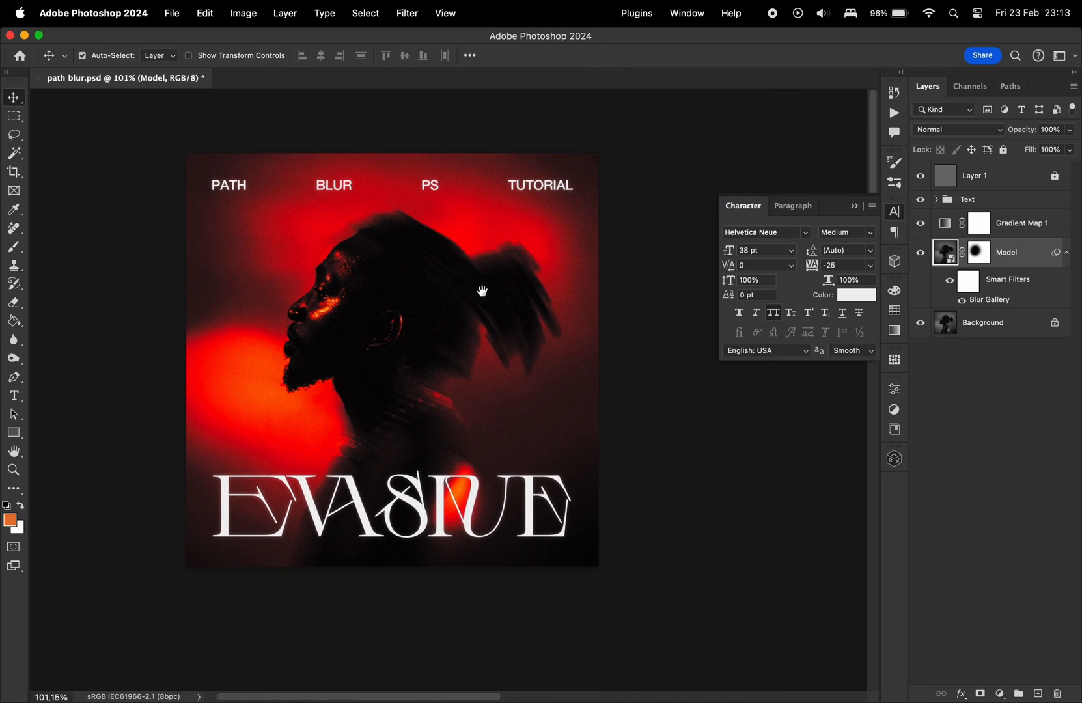
# Step: Show the finished red EVASIVE poster in Full Screen Mode with the interface hidden
pyautogui.press('f')
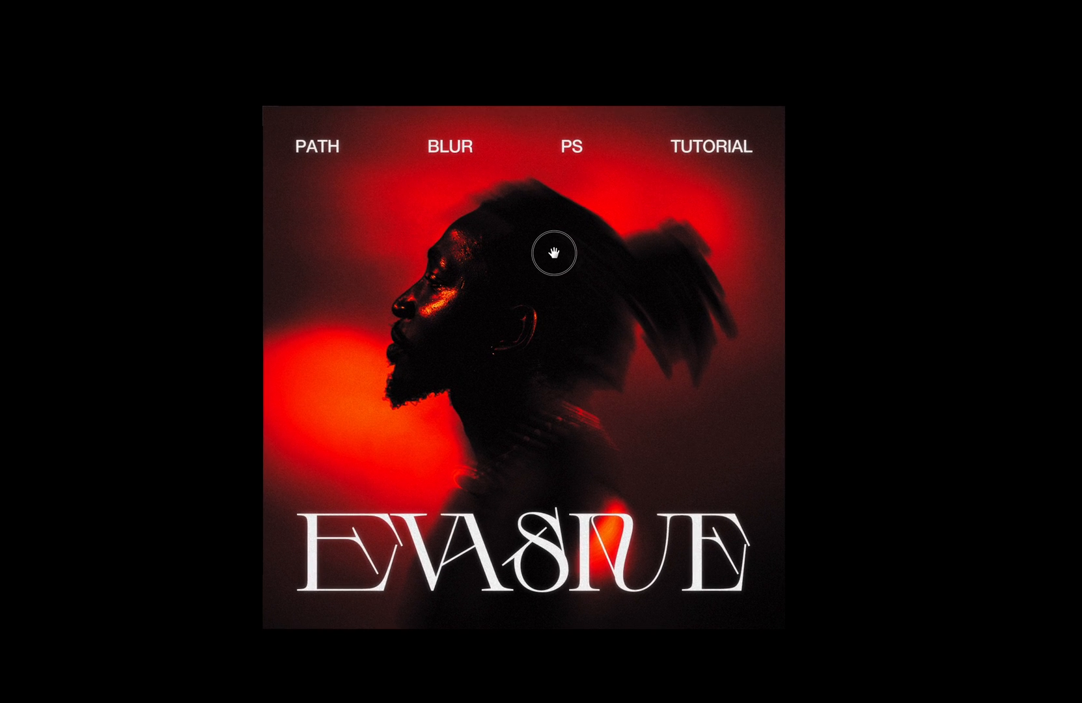